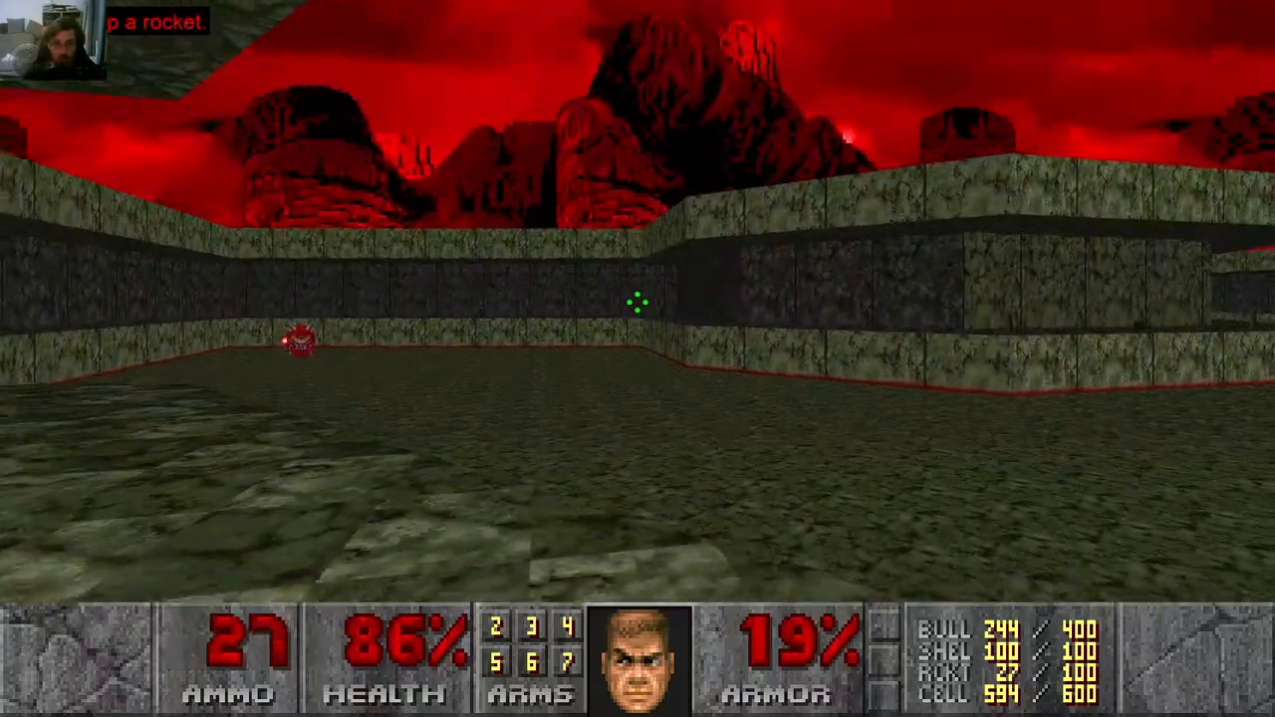
- Fire two rockets at the demons ahead in the red-sky courtyard
left_click(637, 359)
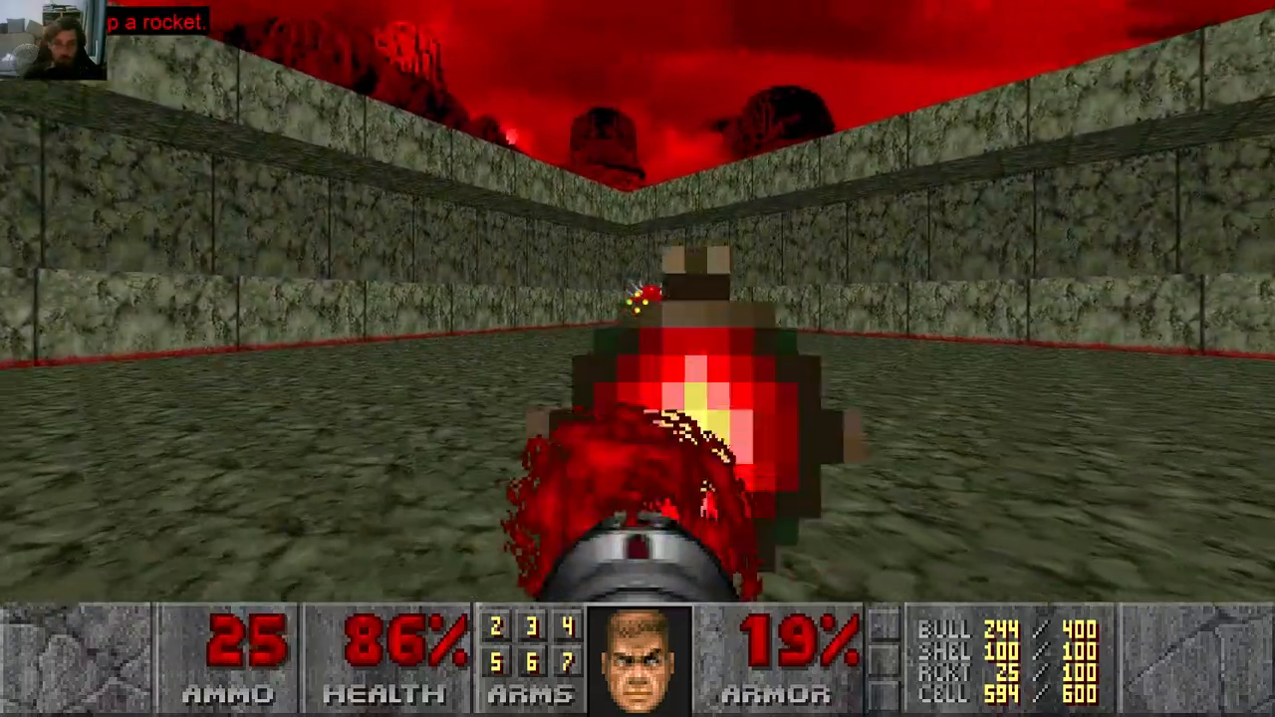
left_click(637, 398)
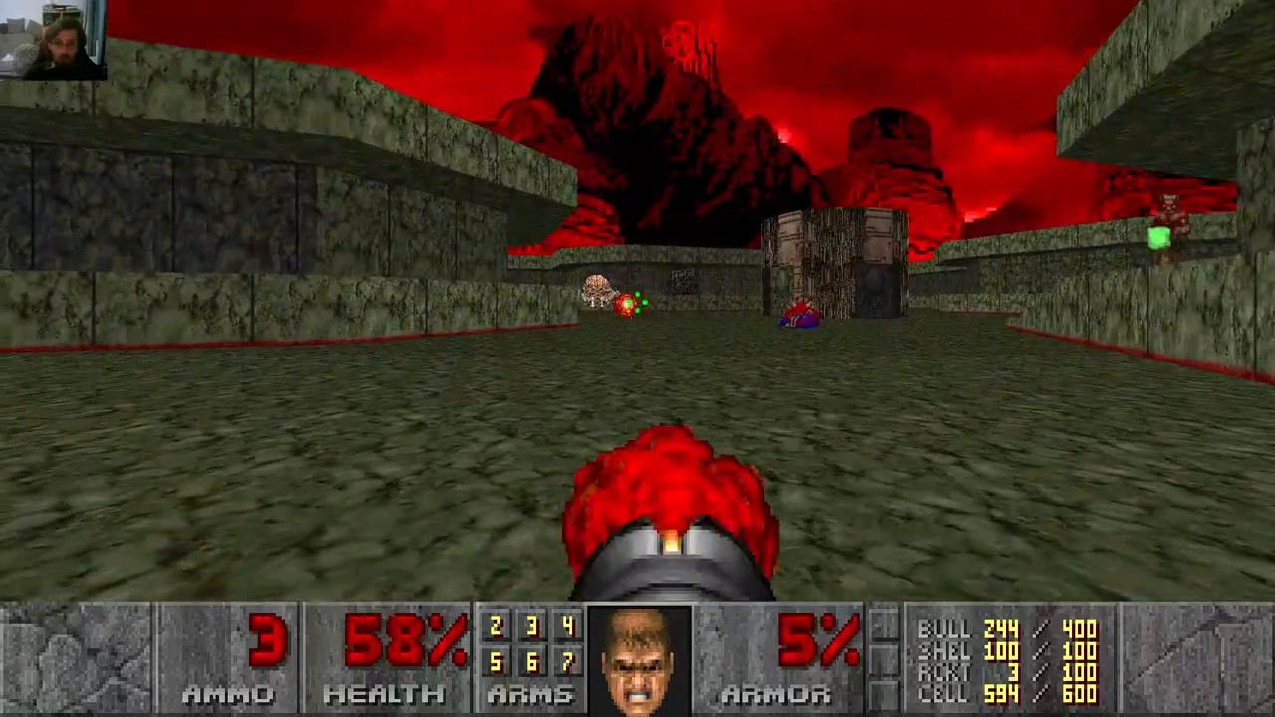
left_click(638, 358)
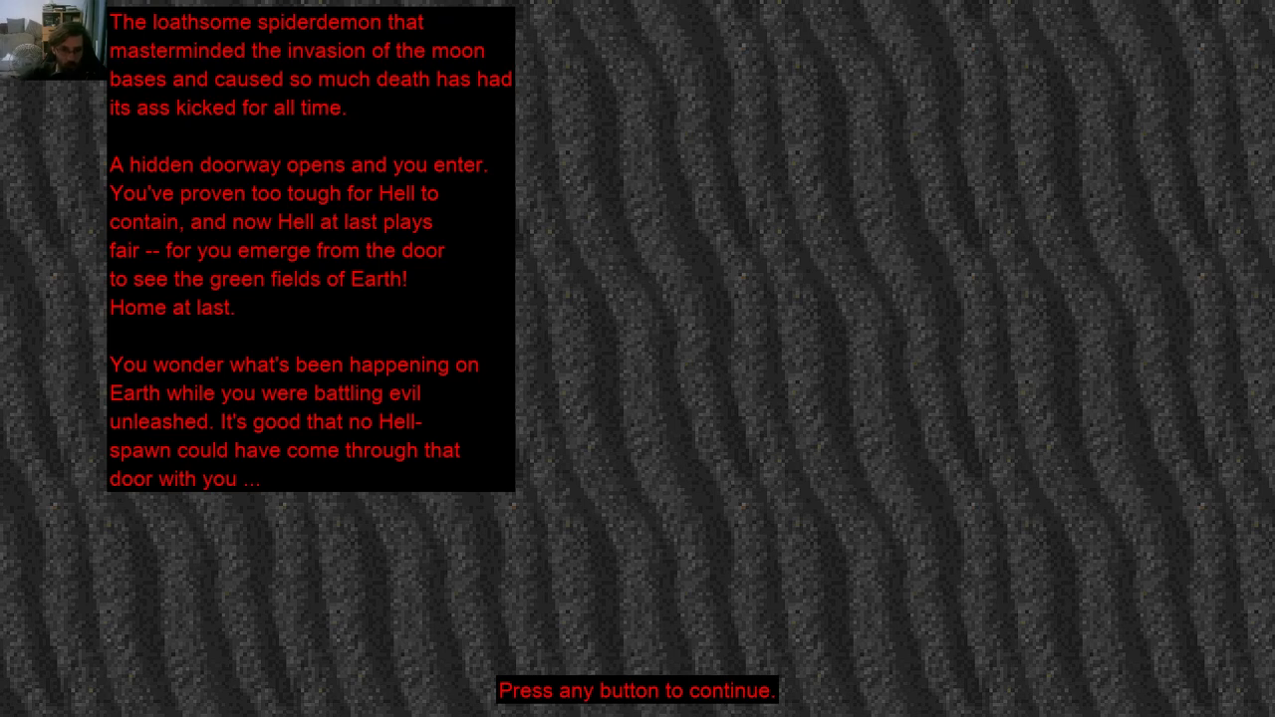
- Dismiss the episode-ending story text to reach the sunset cutscene of Earth
key("enter")
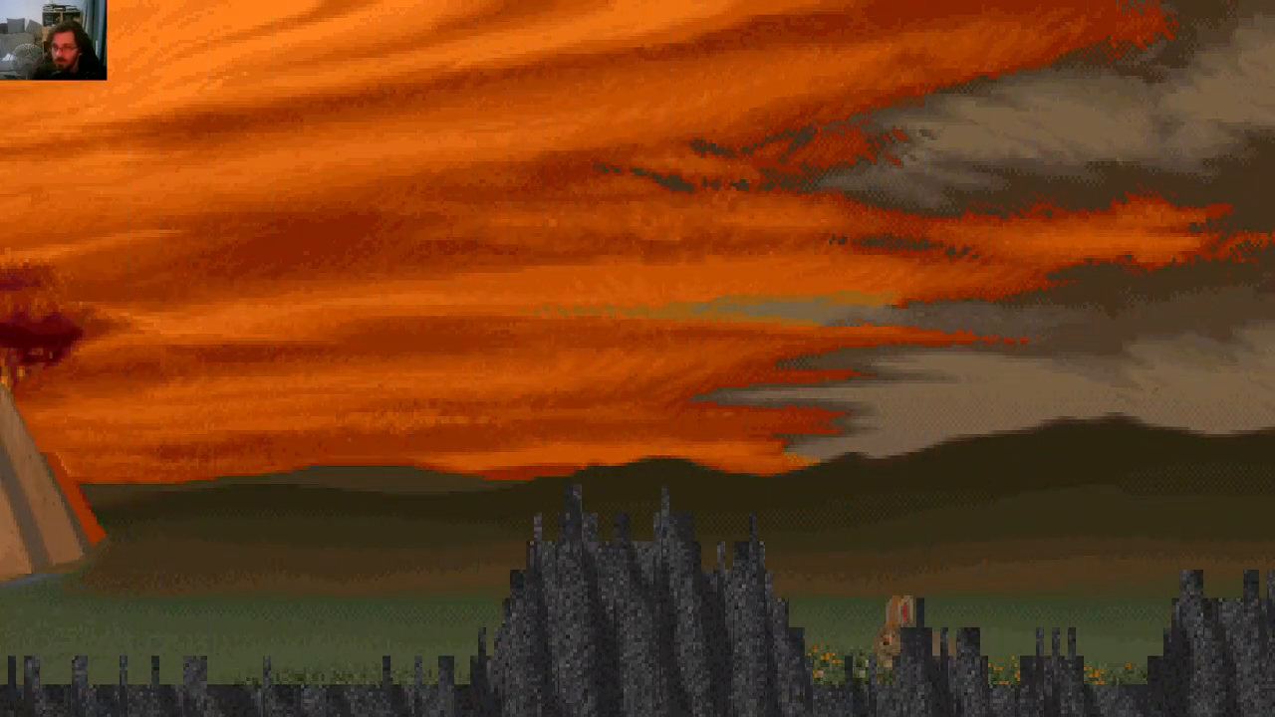